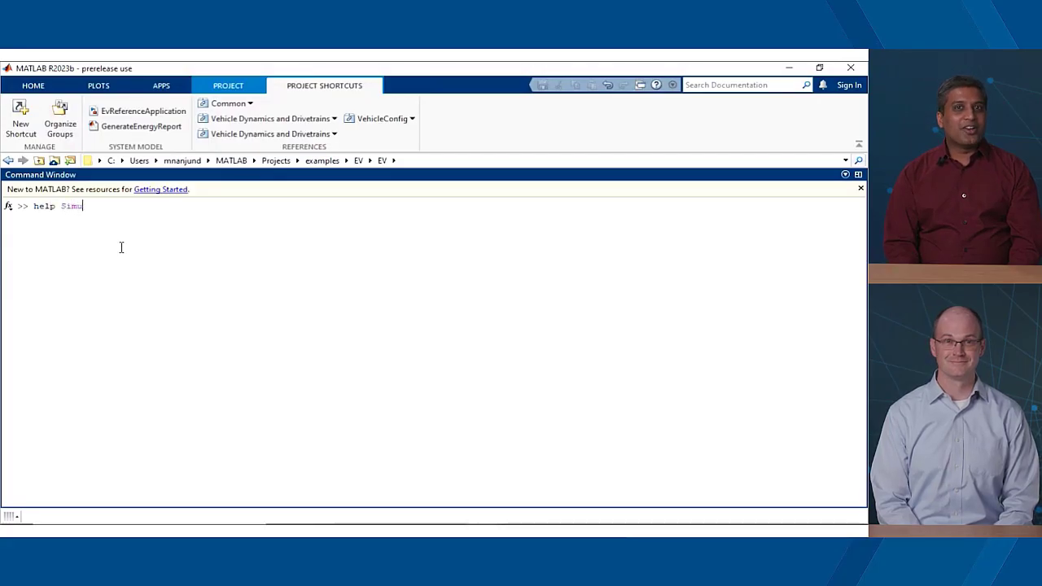
Run 'help Simulink.fault' to list the fault API functions.
text(link.fault)
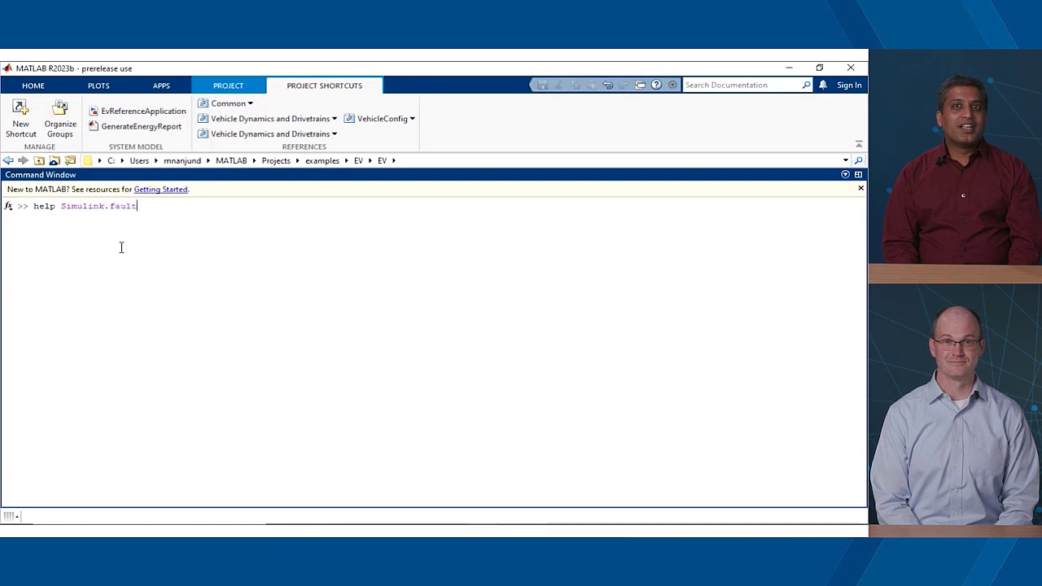
key(Return)
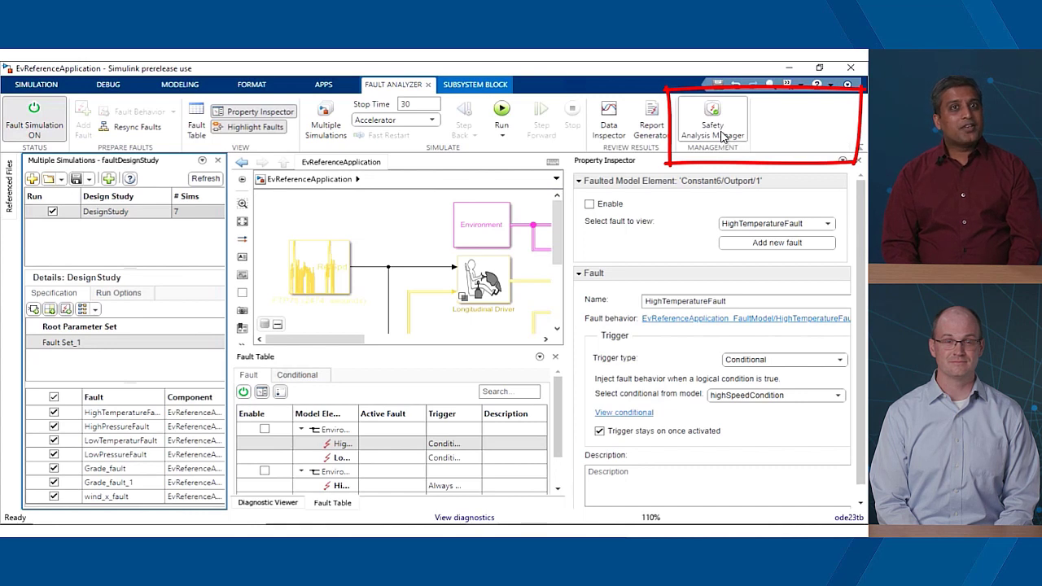
Launch Safety Analysis Manager and create an FMEA spreadsheet from MW_Aerospace_Templates.
click(711, 117)
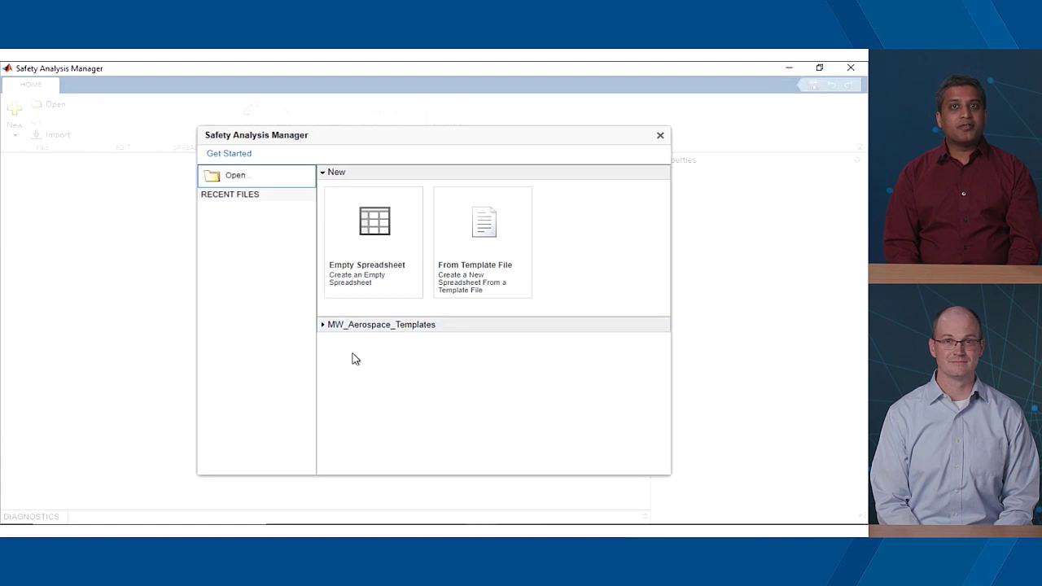
mouse_move(319, 325)
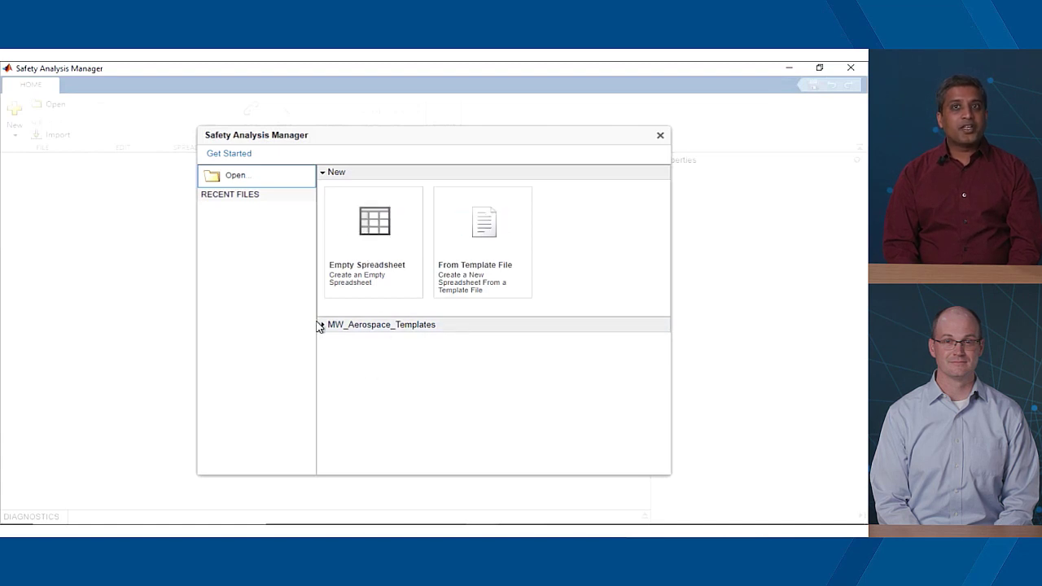
click(323, 324)
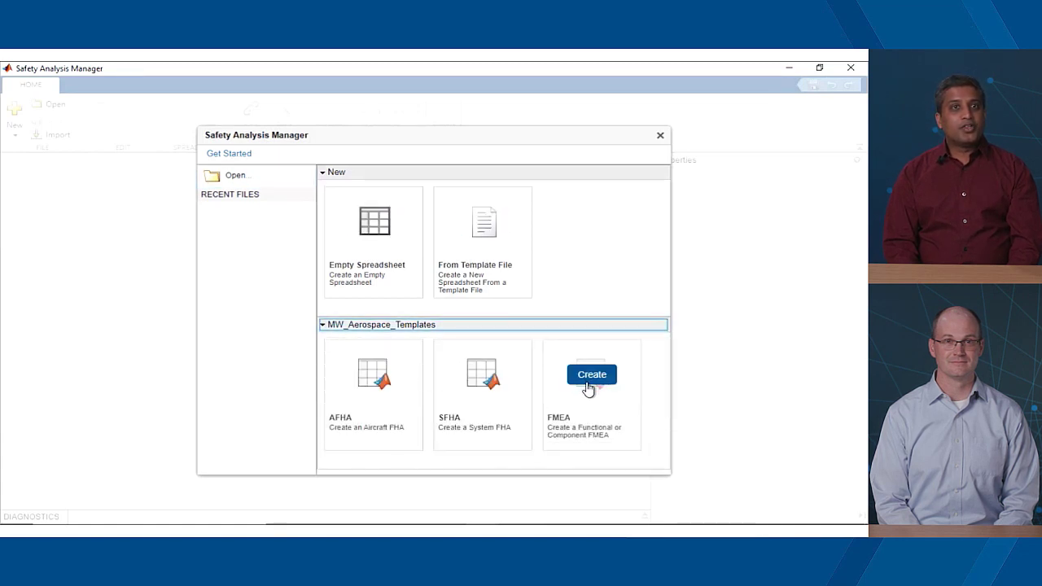
click(593, 374)
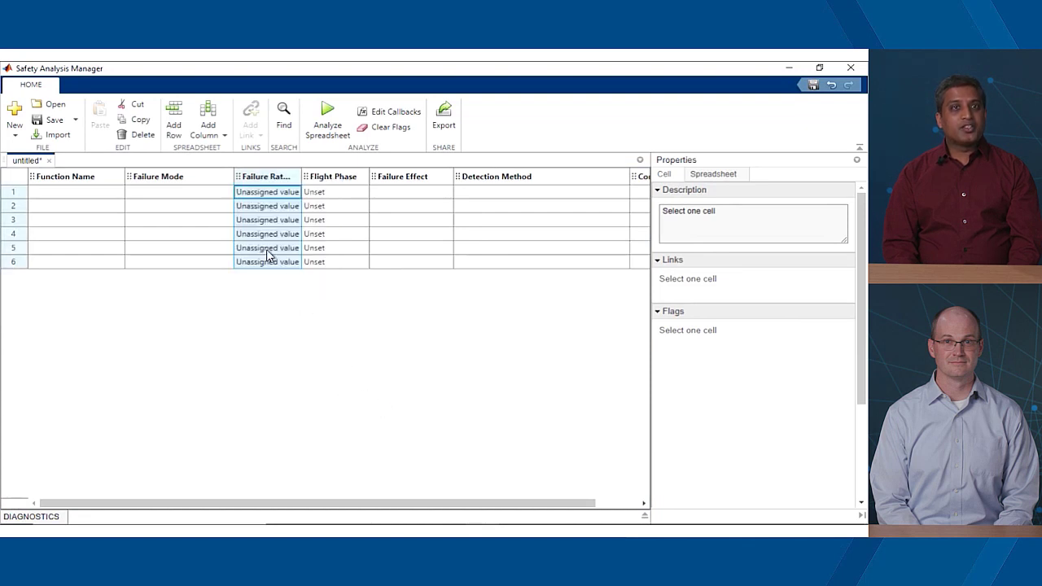
Give the Failure Rate column a formula comment '% Write formula here'.
right_click(264, 176)
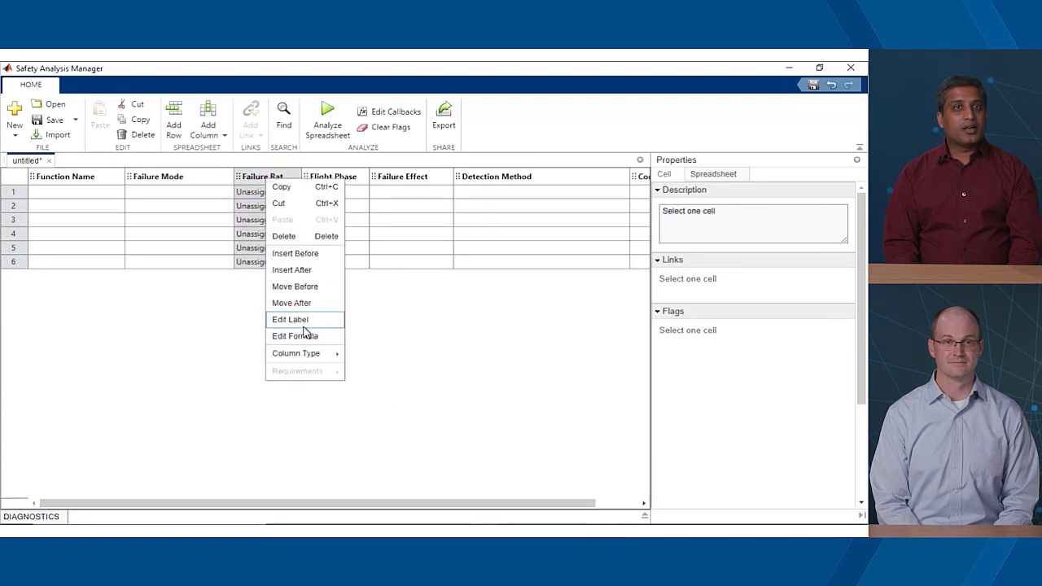
click(293, 335)
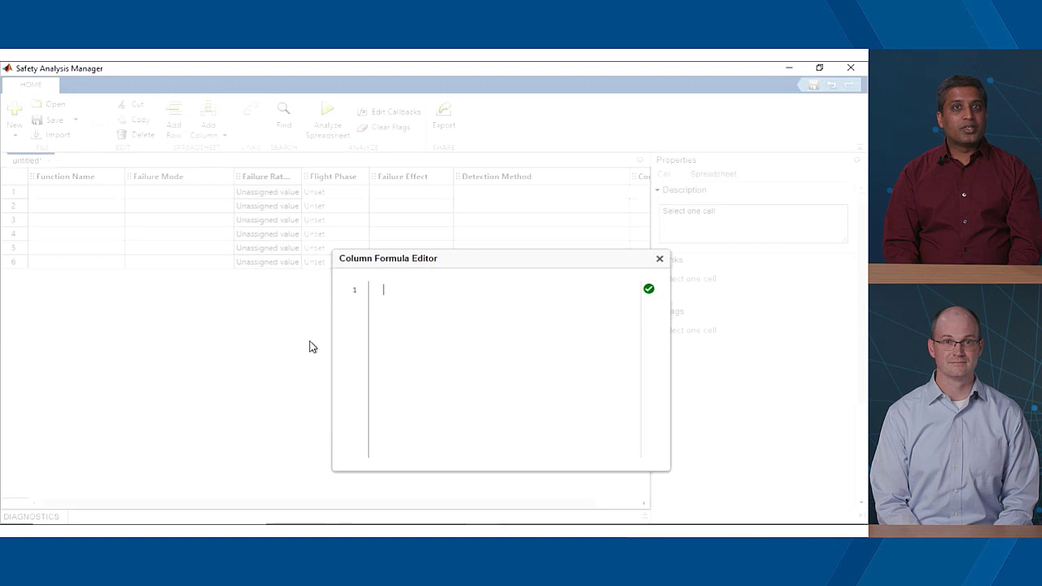
text(% Write formula)
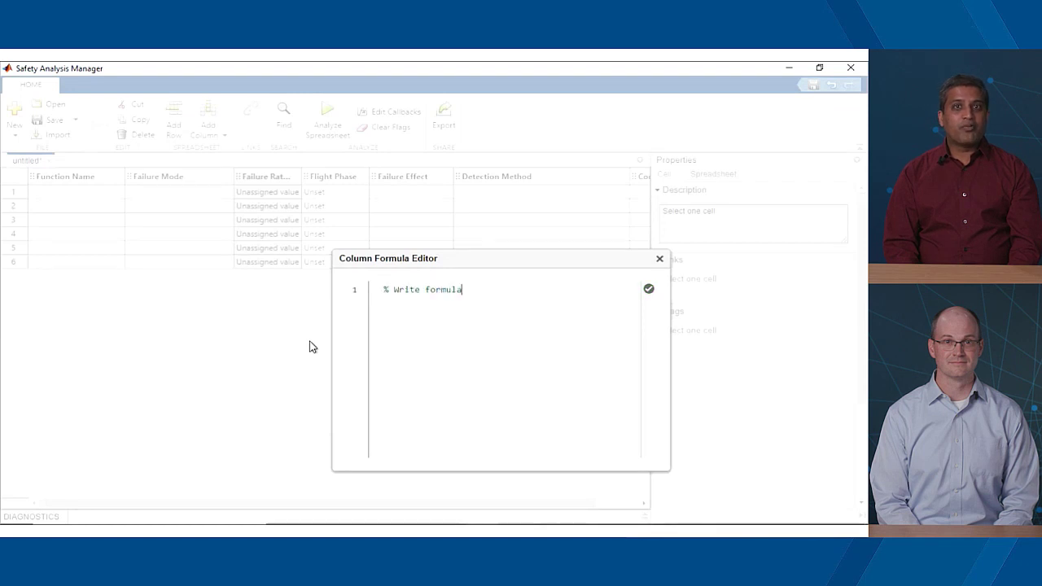
text(here)
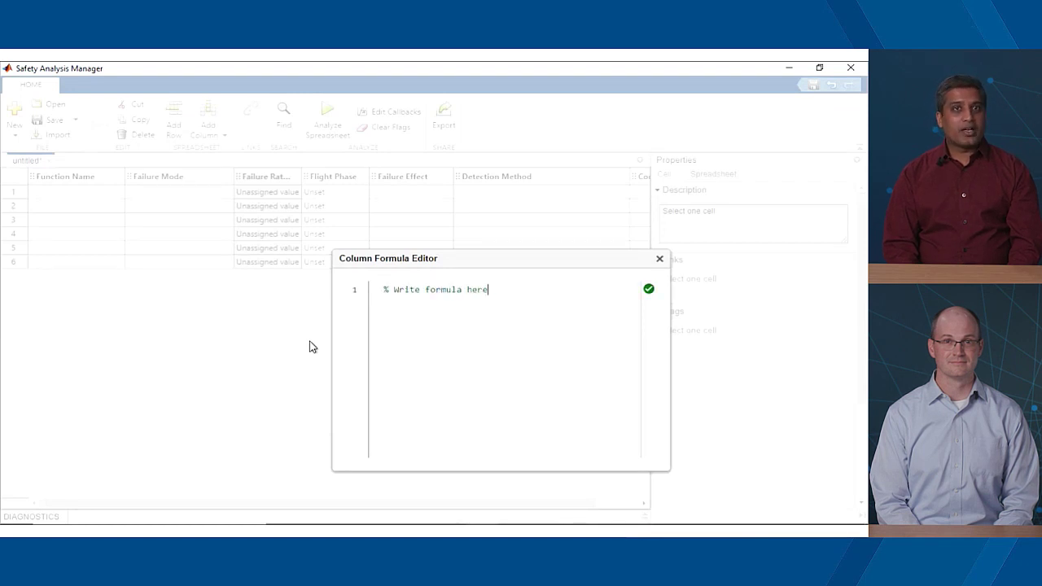
Set row 1's Flight Phase to Descent.
click(335, 192)
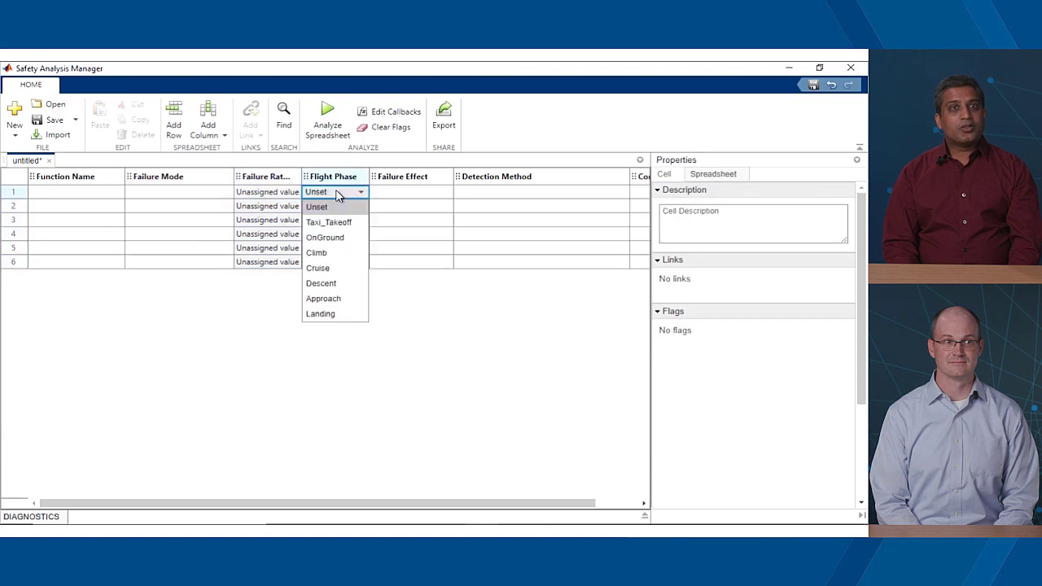
click(319, 283)
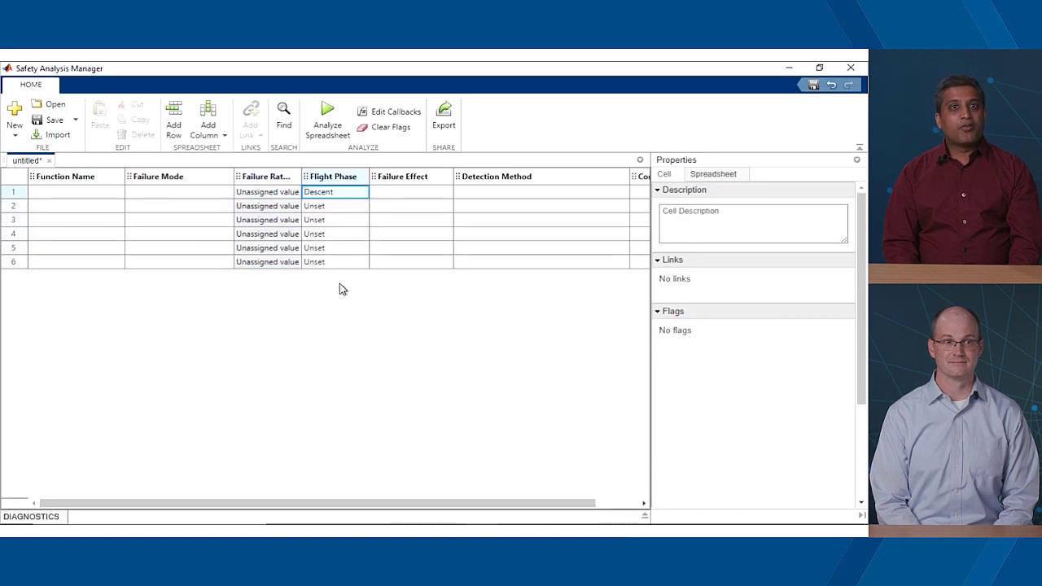
click(711, 173)
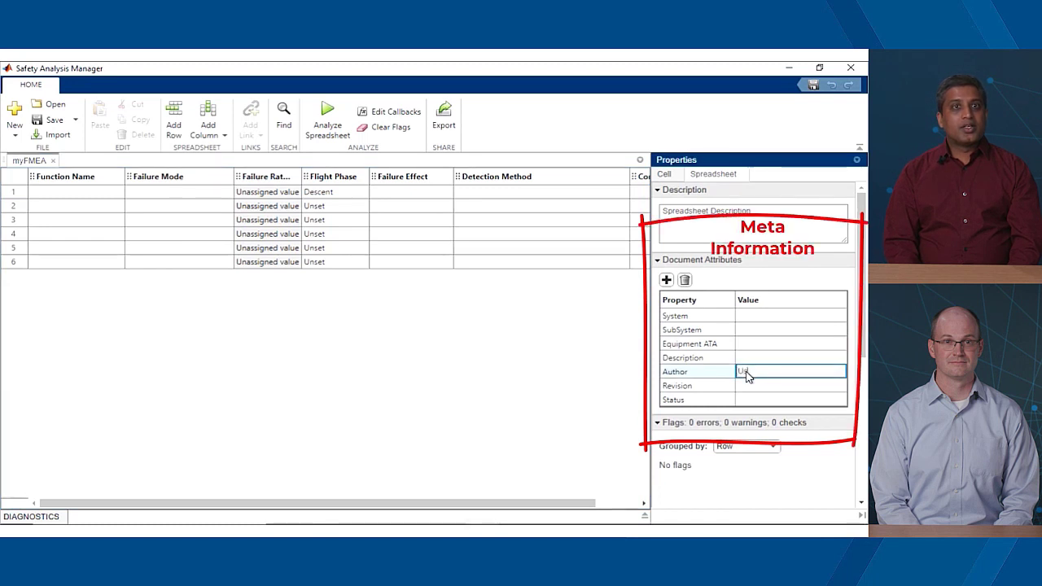
Enter User1 as the Author document attribute of myFMEA.
text(User1)
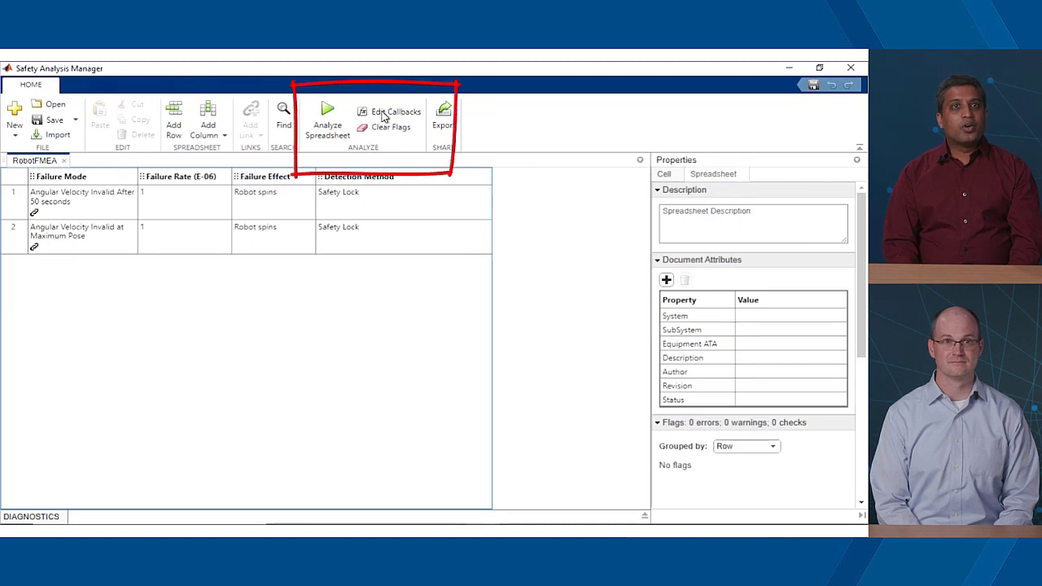
Analyze the RobotFMEA spreadsheet from the Home toolstrip.
click(397, 110)
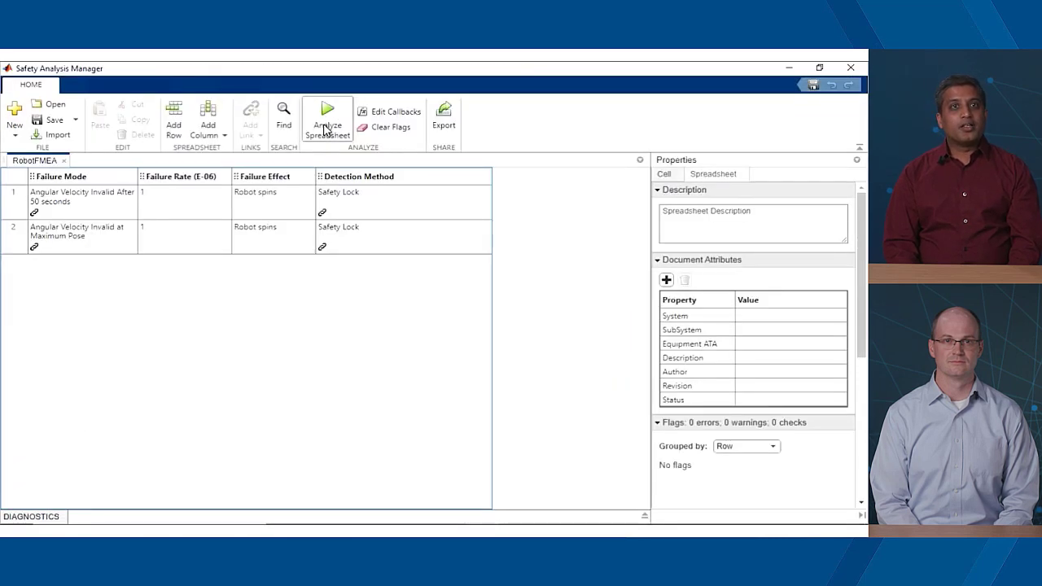
click(327, 117)
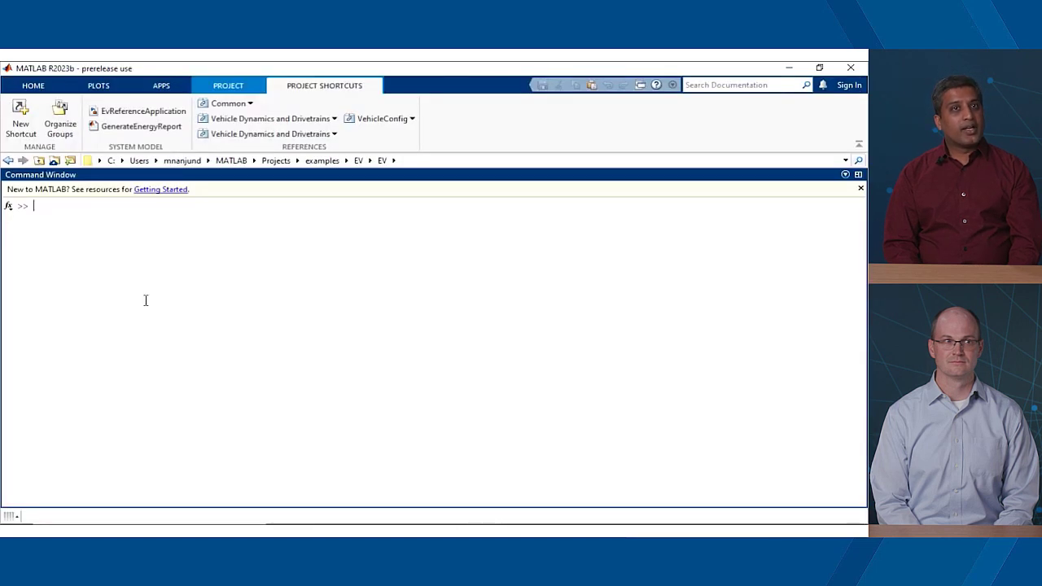
Run 'help safetyAnalysisMgr' to show the Safety Analysis Manager API help.
text(help safe)
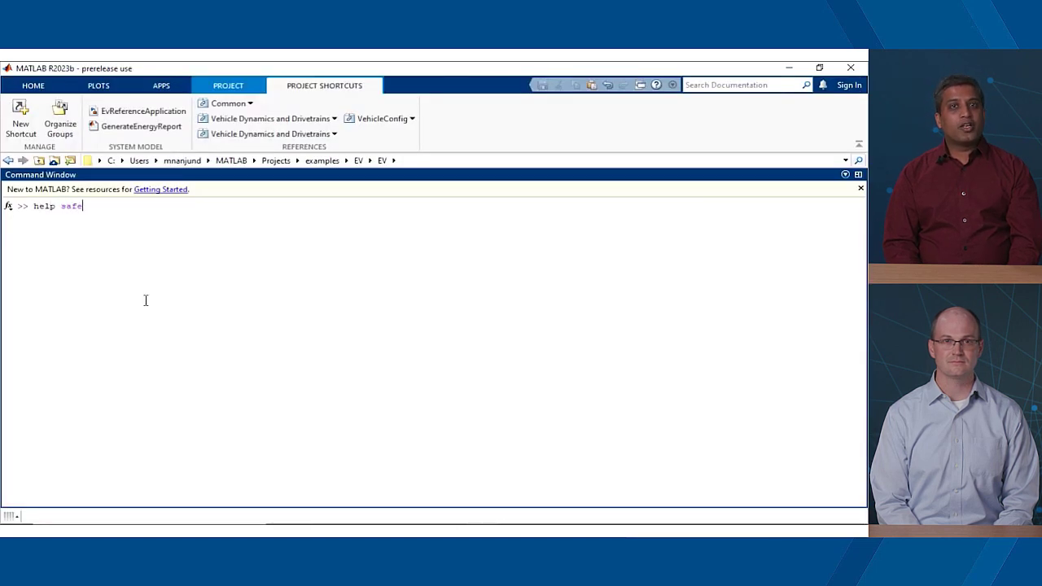
text(tyAnalysisMo)
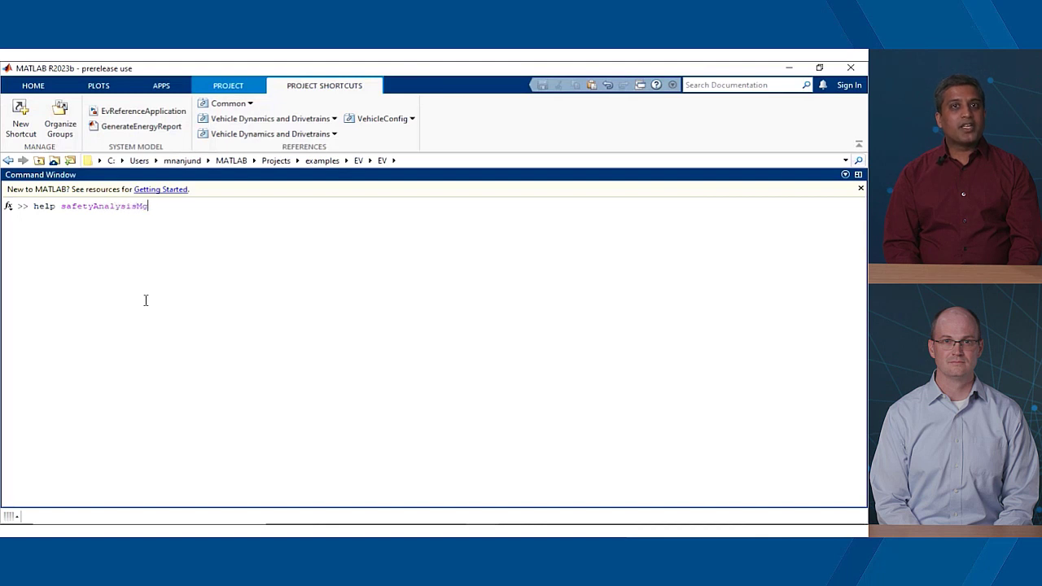
key(Return)
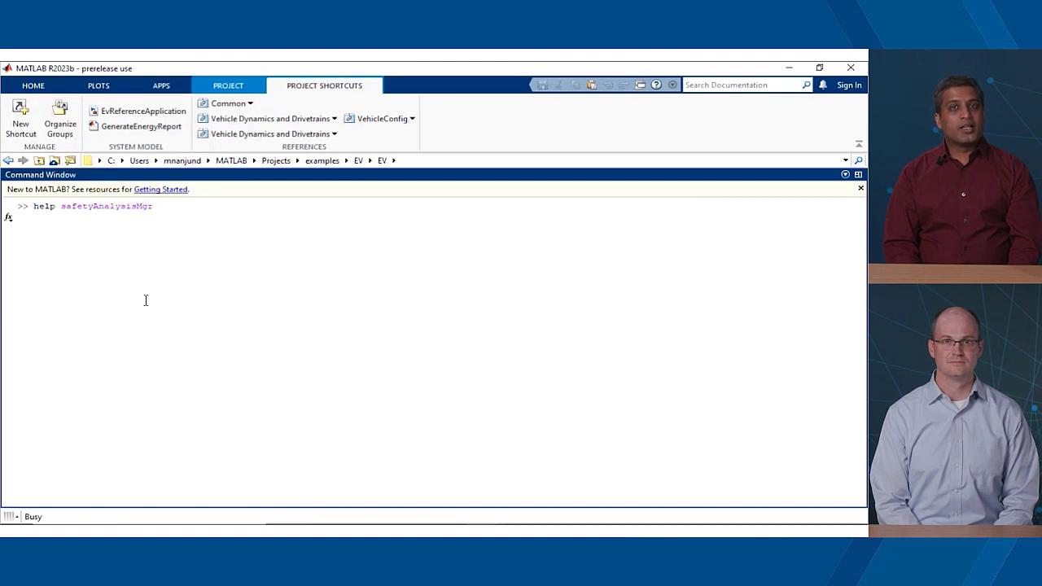